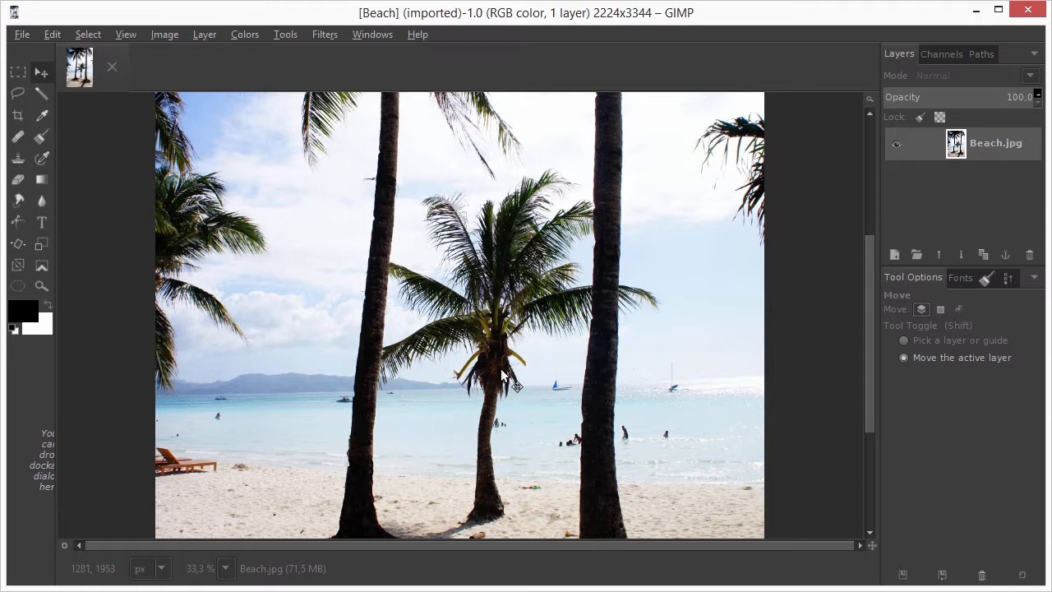
pyautogui.moveTo(461, 349)
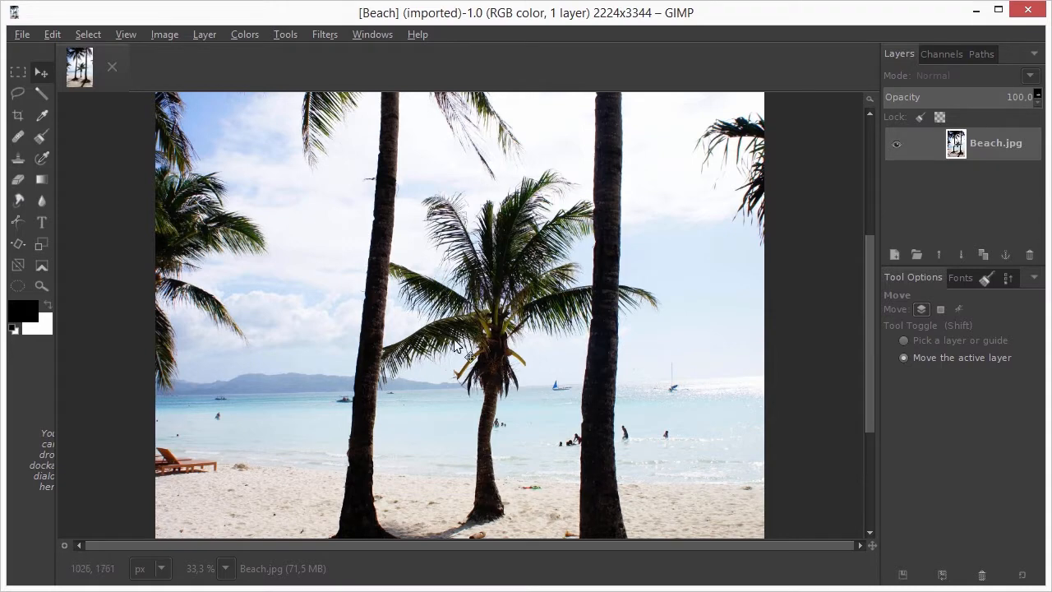
pyautogui.moveTo(493, 369)
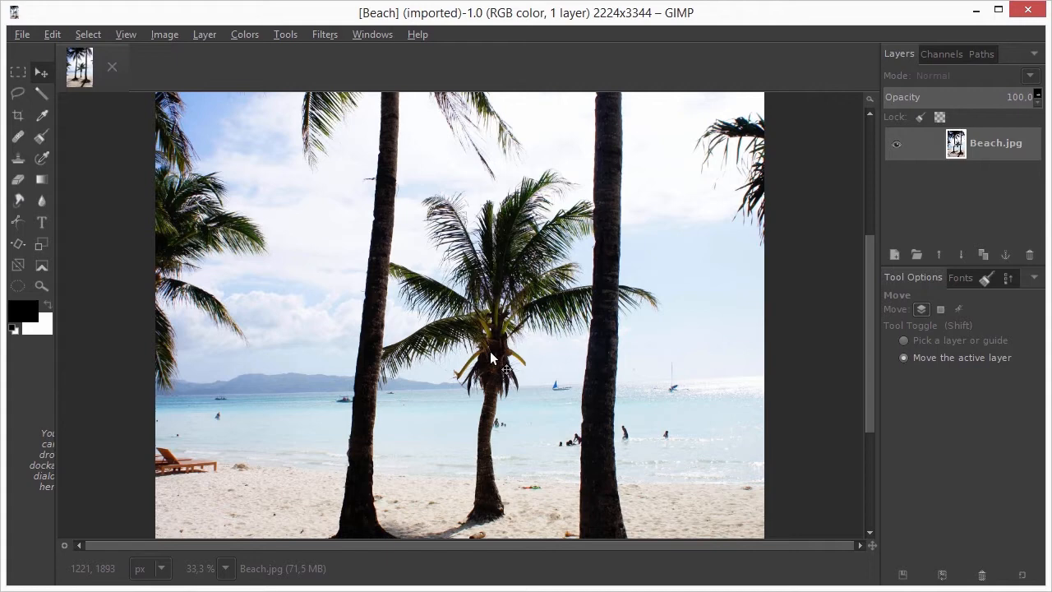
pyautogui.moveTo(444, 353)
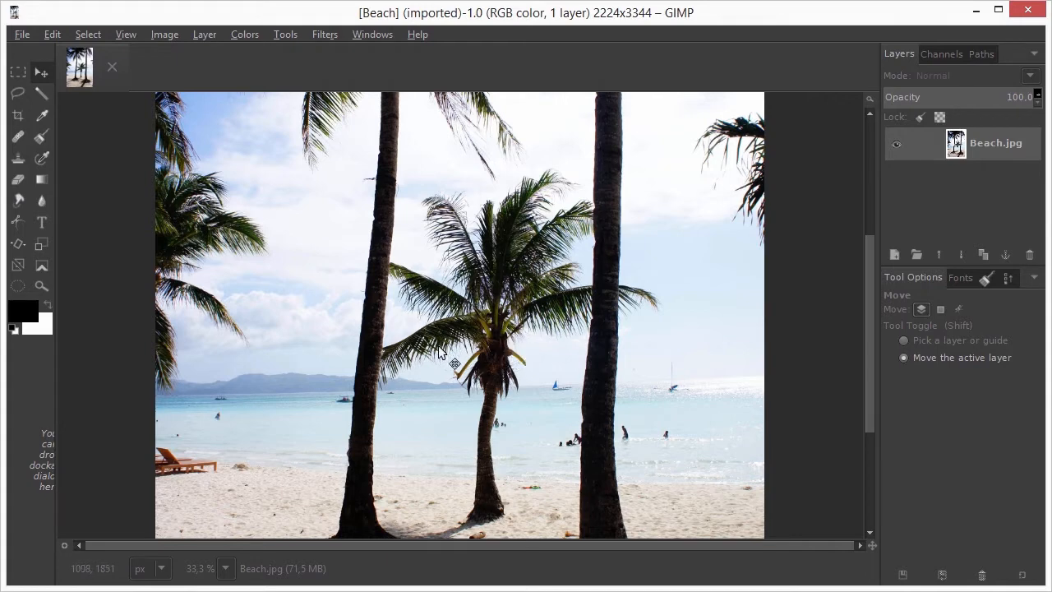
pyautogui.moveTo(493, 380)
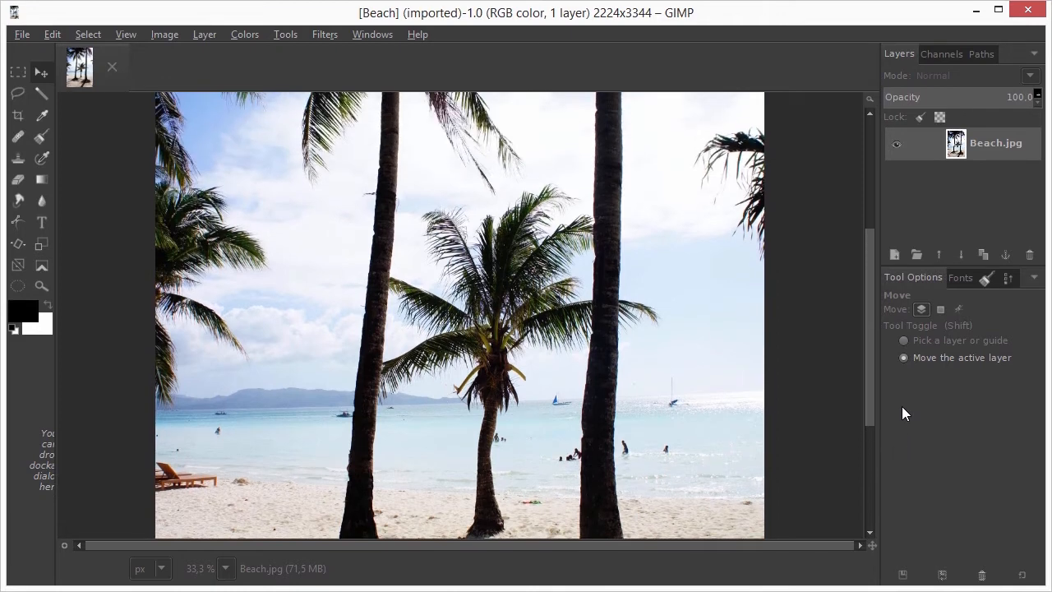
pyautogui.moveTo(616, 325)
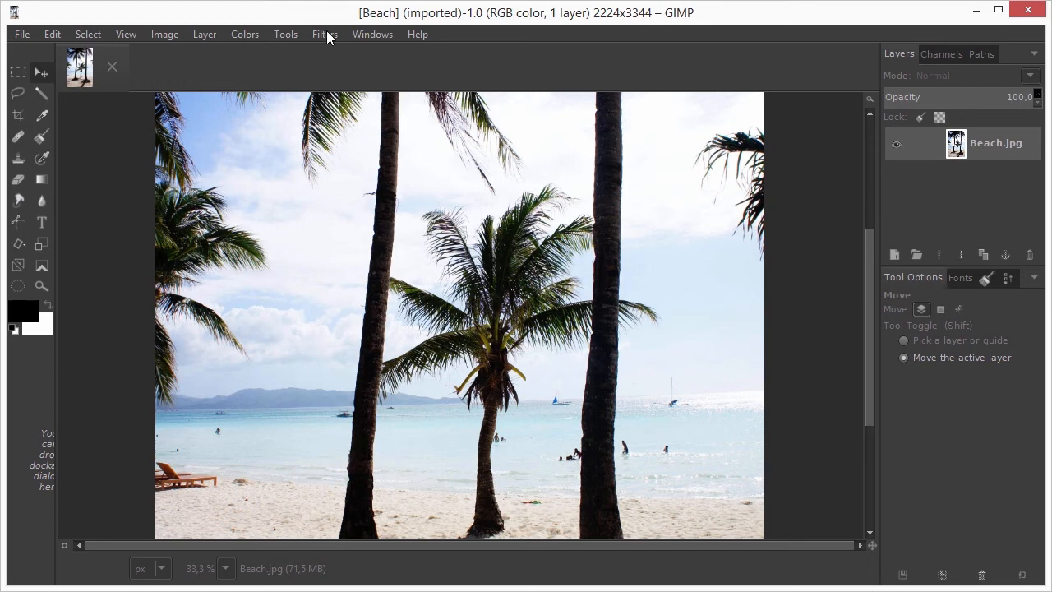
# Launch Google Nik Collection with Viveza 2 selected as the program, set to new from visible
pyautogui.click(323, 33)
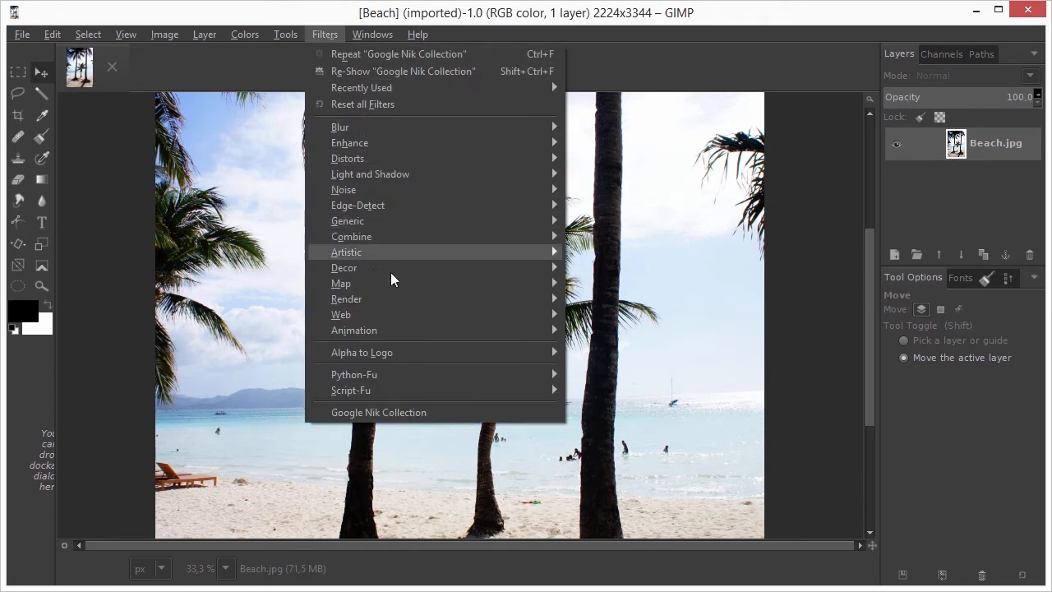
pyautogui.click(443, 419)
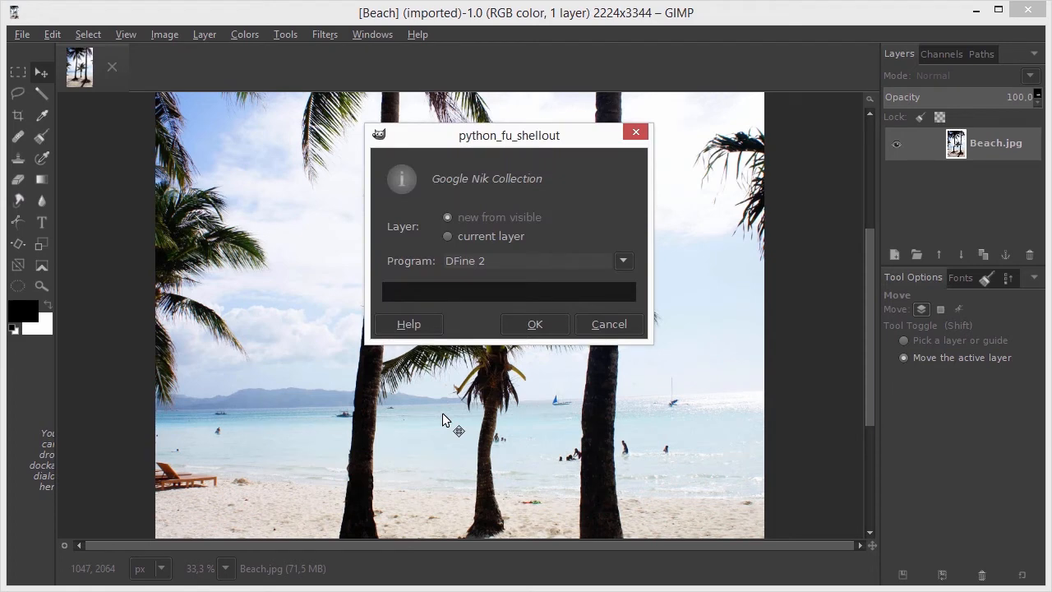
pyautogui.moveTo(434, 272)
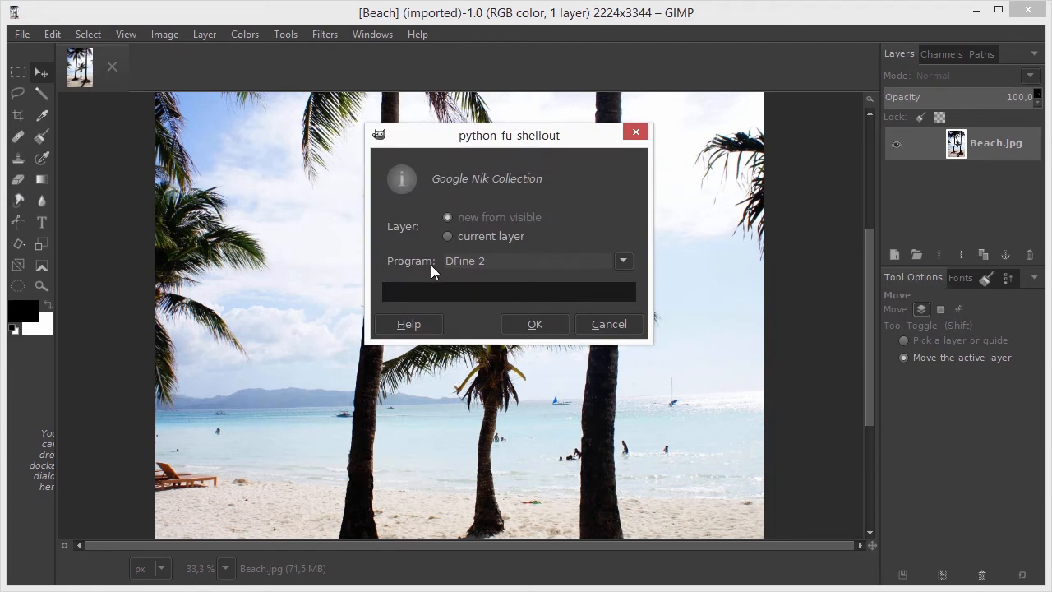
pyautogui.moveTo(433, 274)
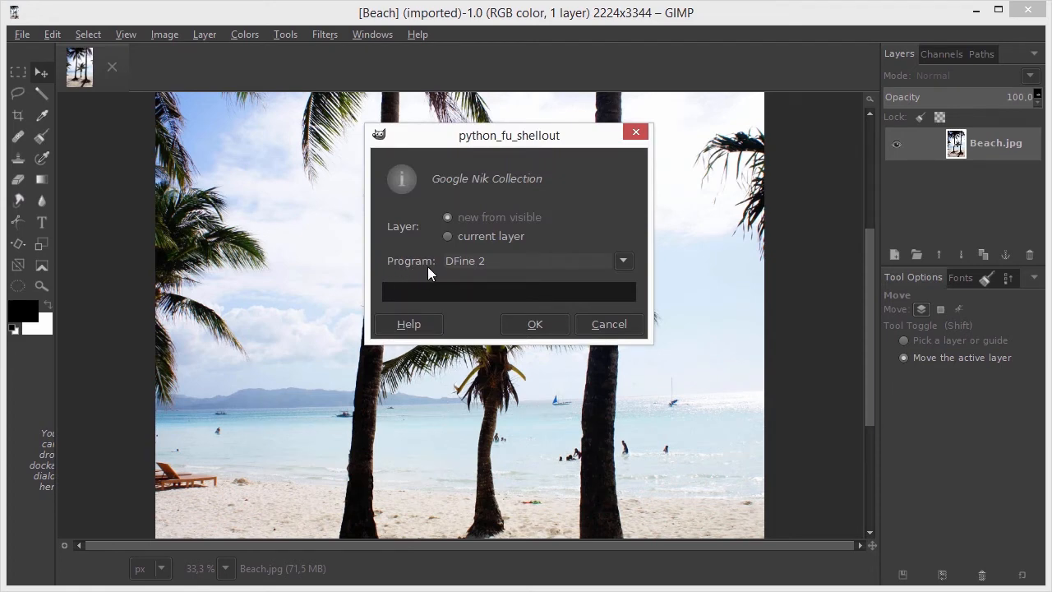
pyautogui.moveTo(443, 253)
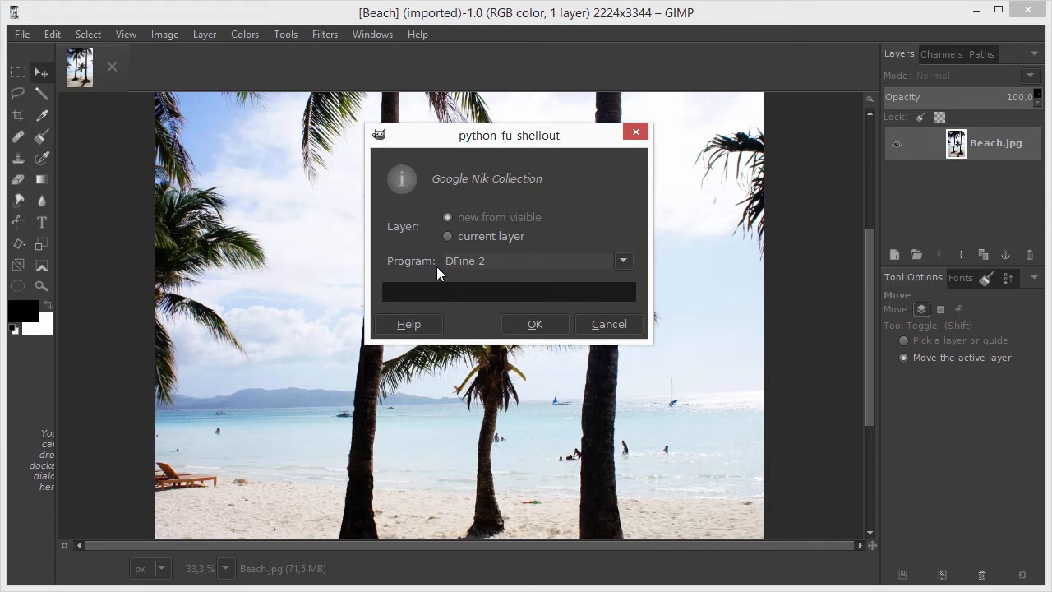
pyautogui.click(622, 260)
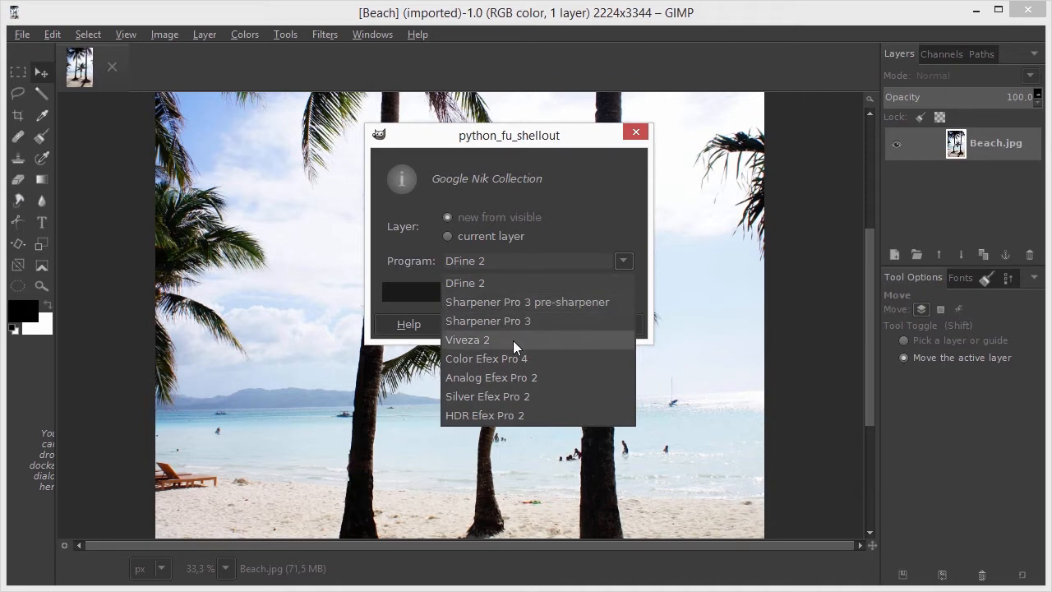
pyautogui.click(468, 340)
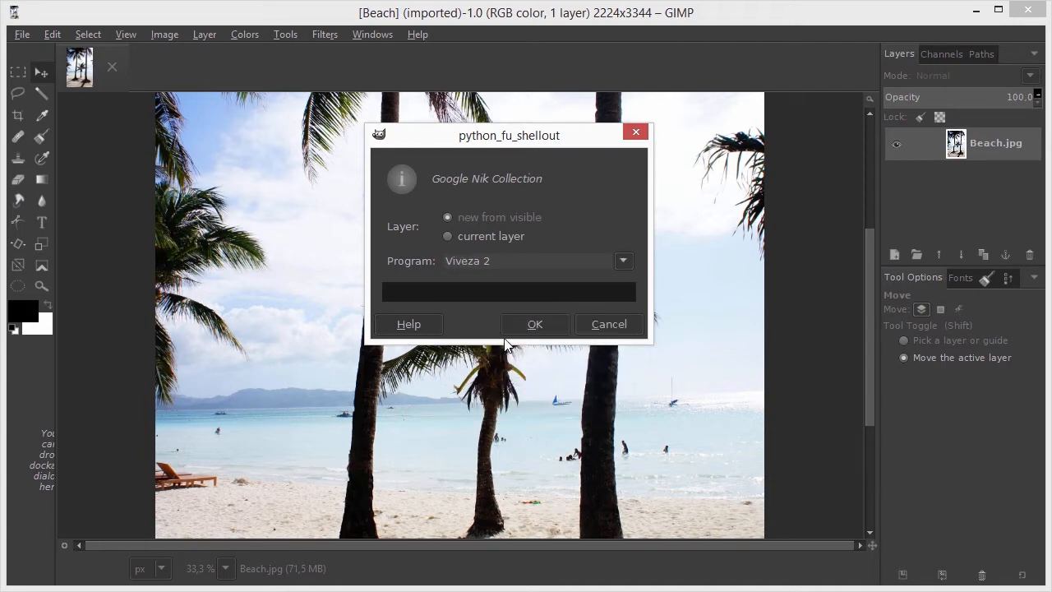
pyautogui.moveTo(424, 240)
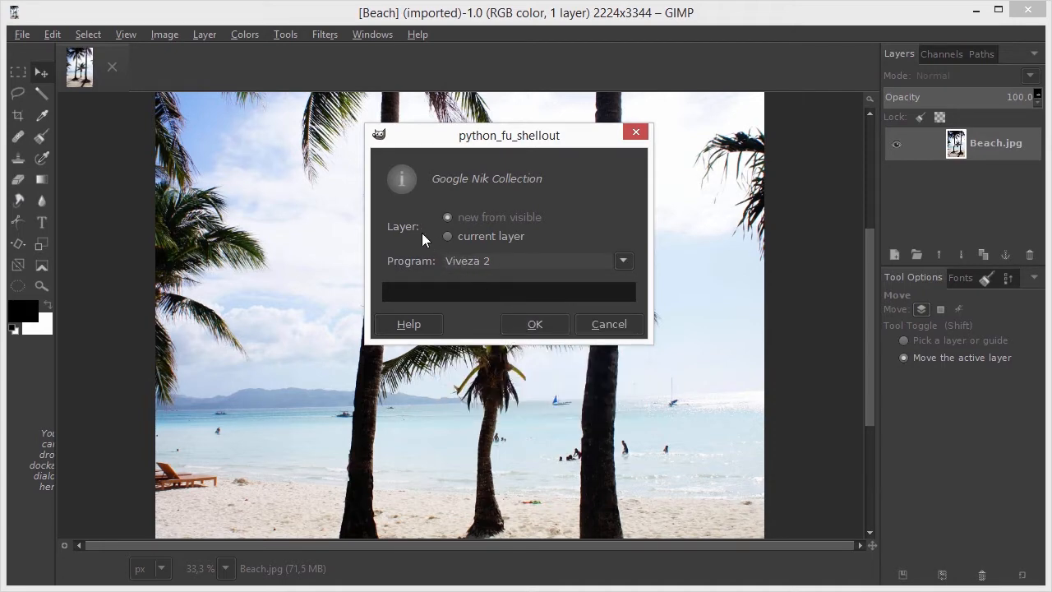
pyautogui.click(447, 217)
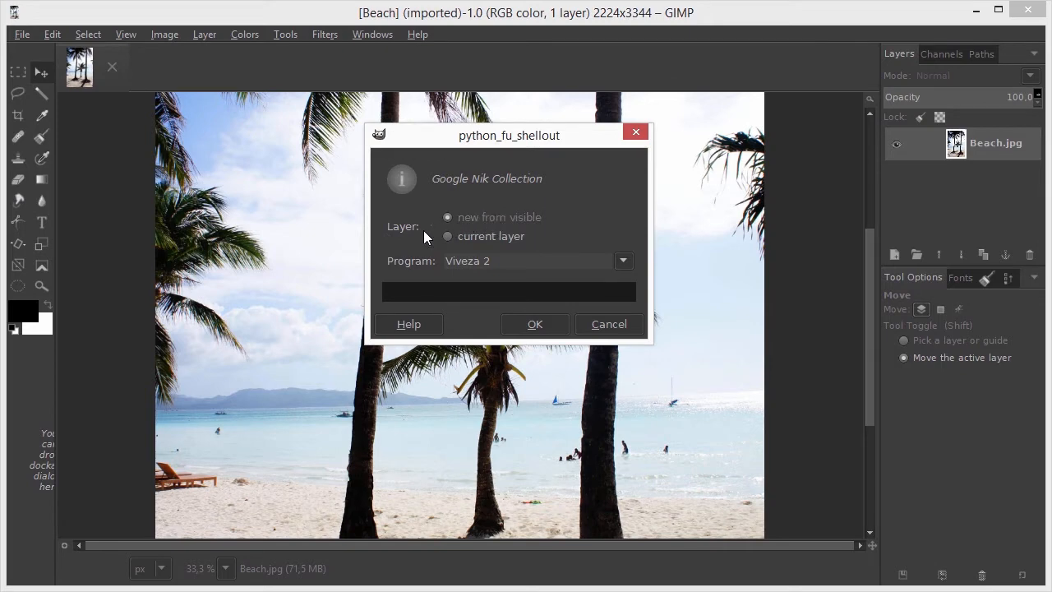
pyautogui.moveTo(835, 230)
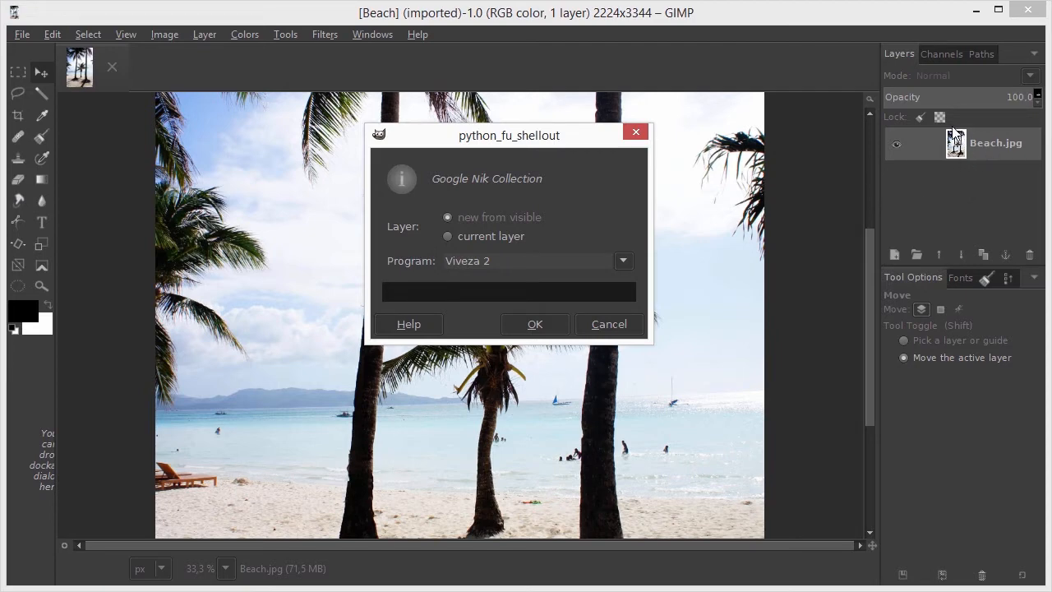
pyautogui.moveTo(727, 235)
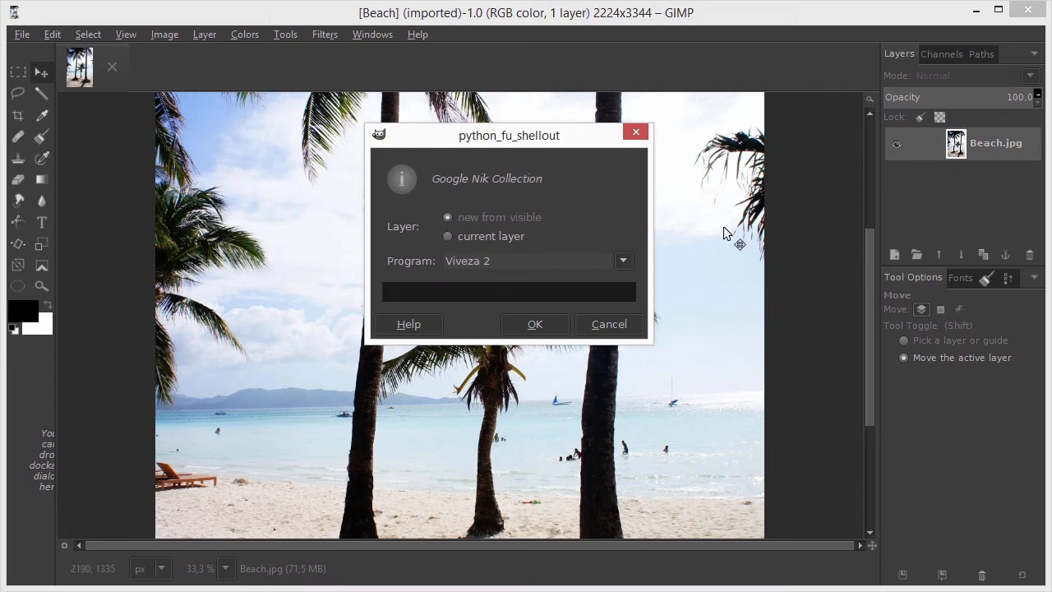
# Confirm the python_fu_shellout dialog to open the beach photo in Viveza 2
pyautogui.click(534, 323)
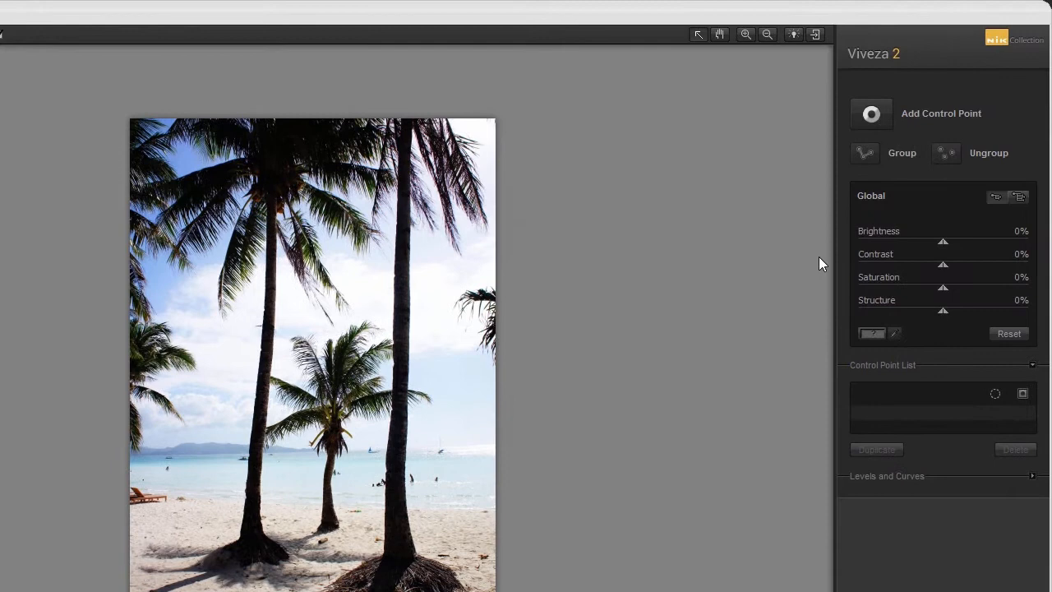
pyautogui.moveTo(844, 297)
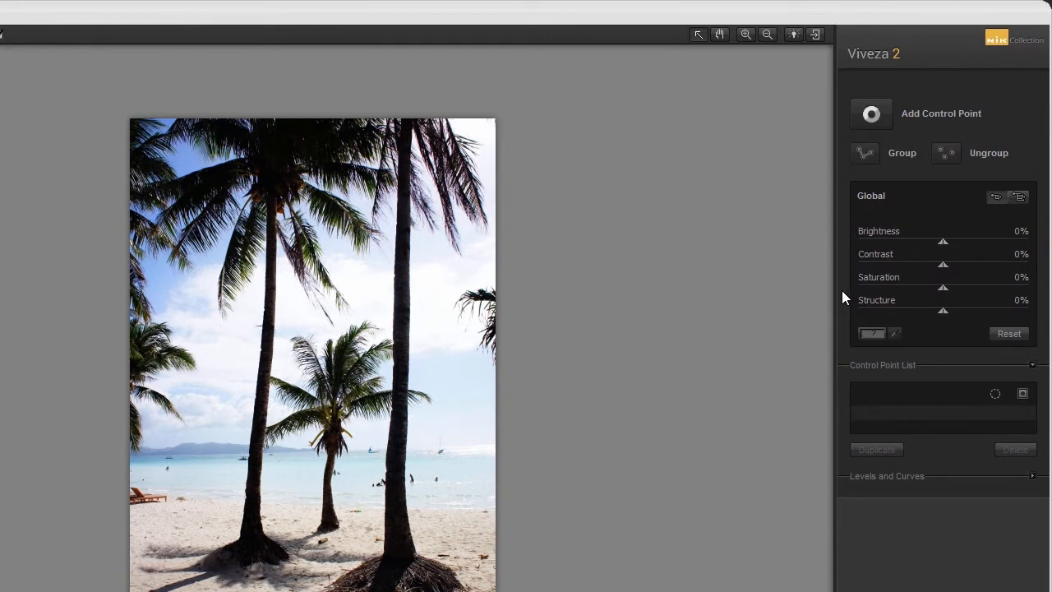
pyautogui.moveTo(849, 265)
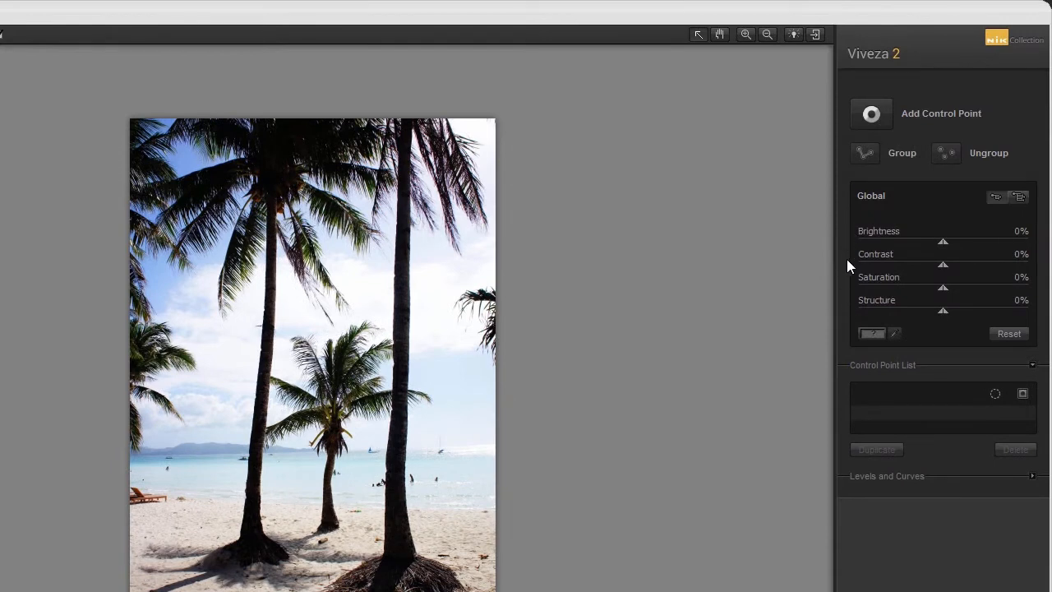
pyautogui.moveTo(853, 314)
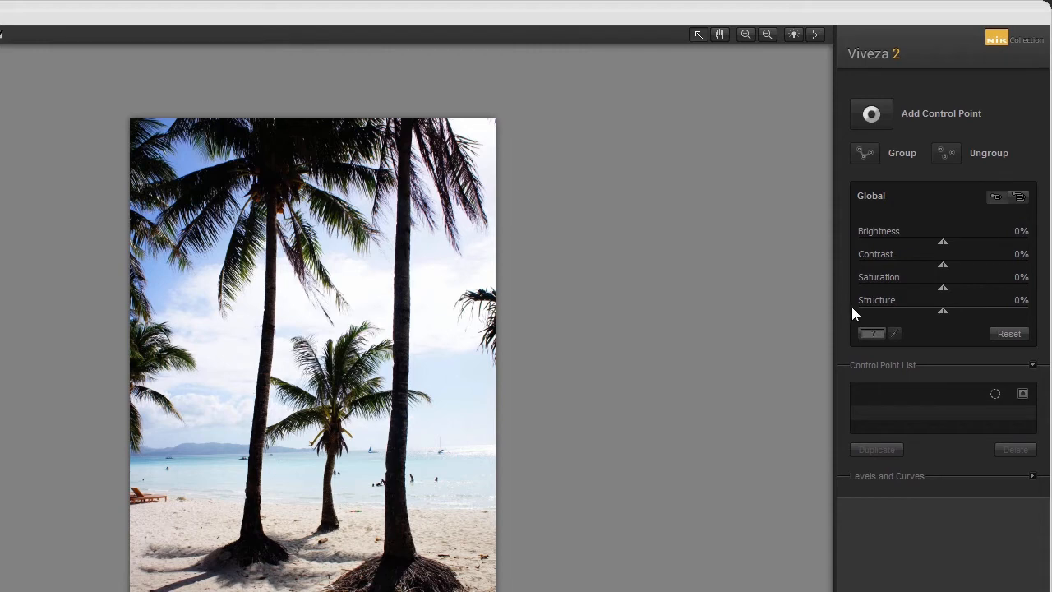
pyautogui.moveTo(862, 321)
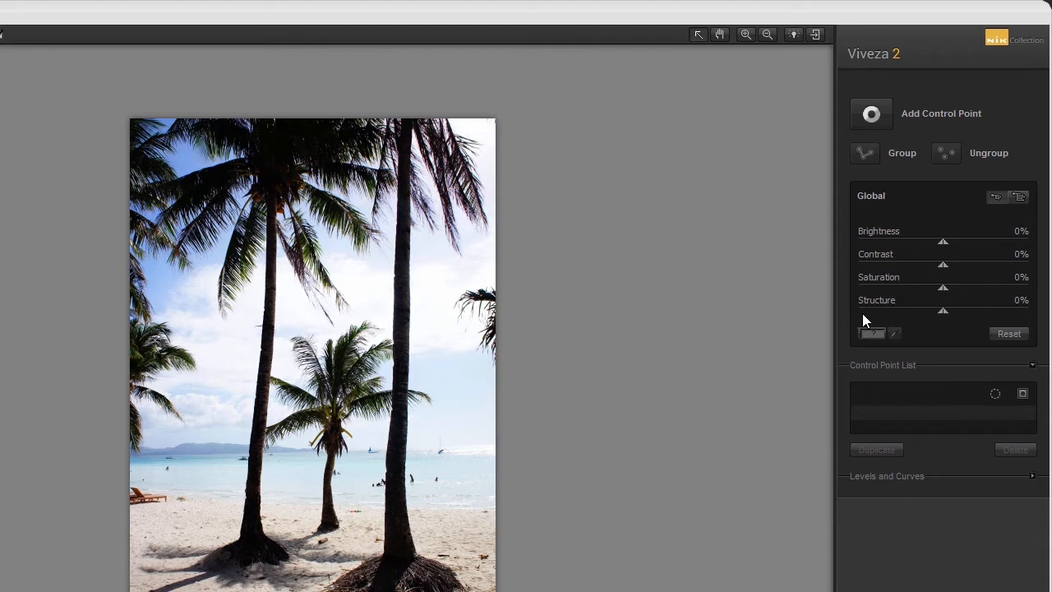
pyautogui.moveTo(908, 318)
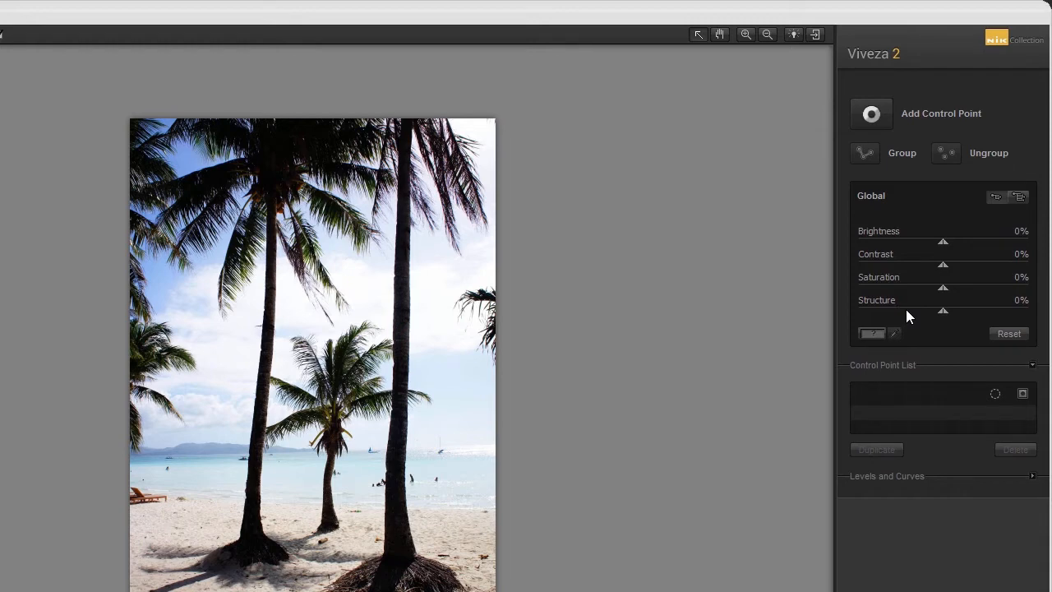
pyautogui.moveTo(932, 288)
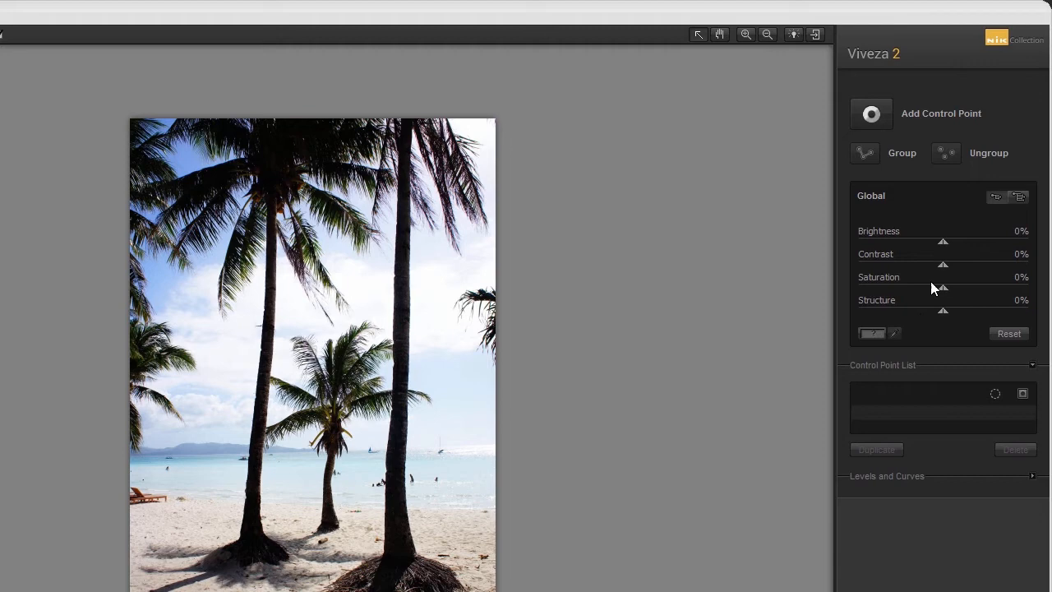
pyautogui.moveTo(1018, 197)
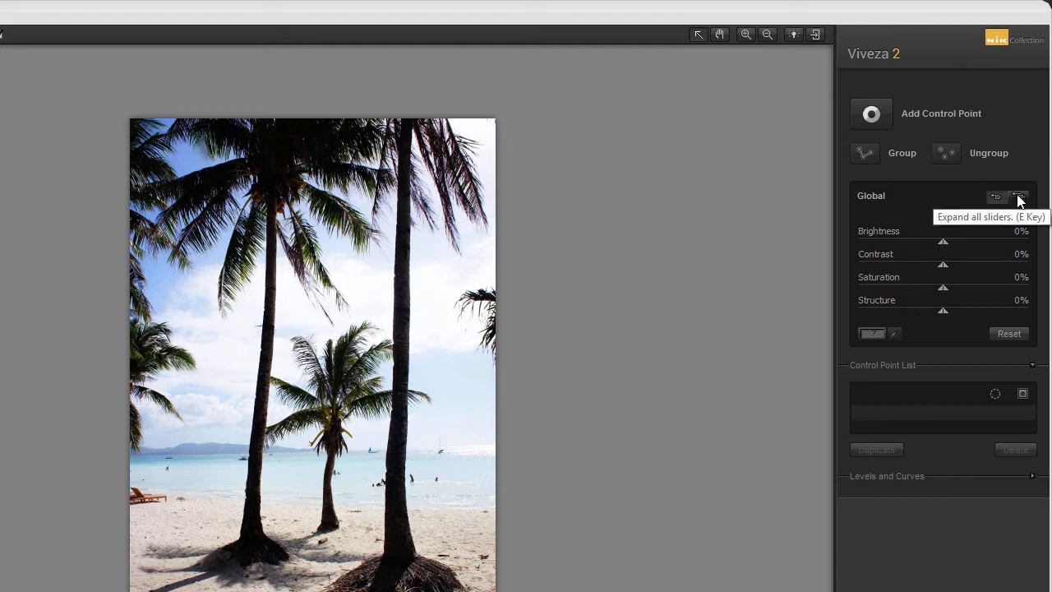
pyautogui.click(1018, 197)
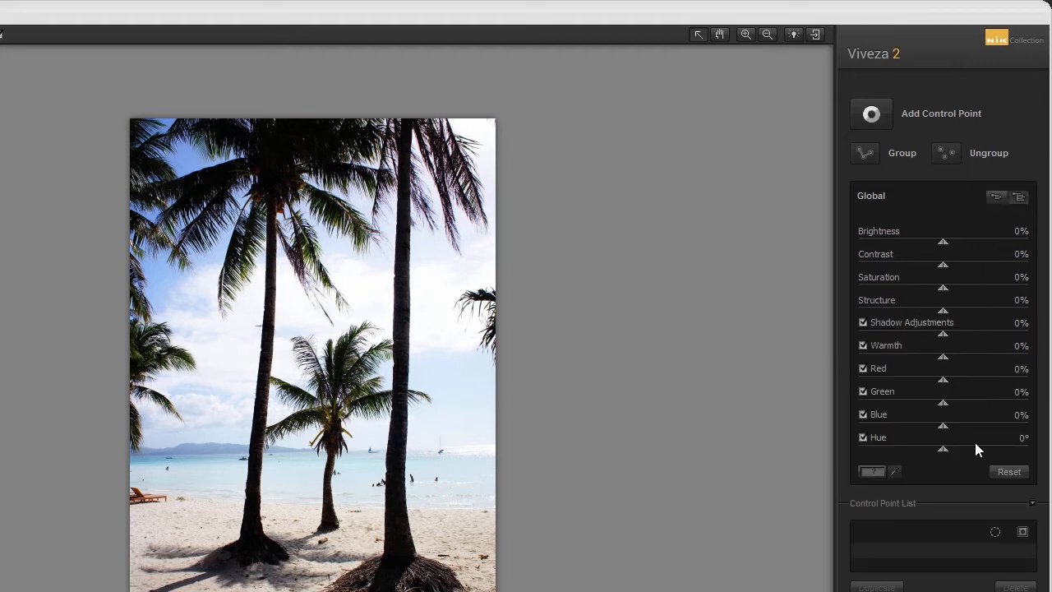
pyautogui.moveTo(974, 359)
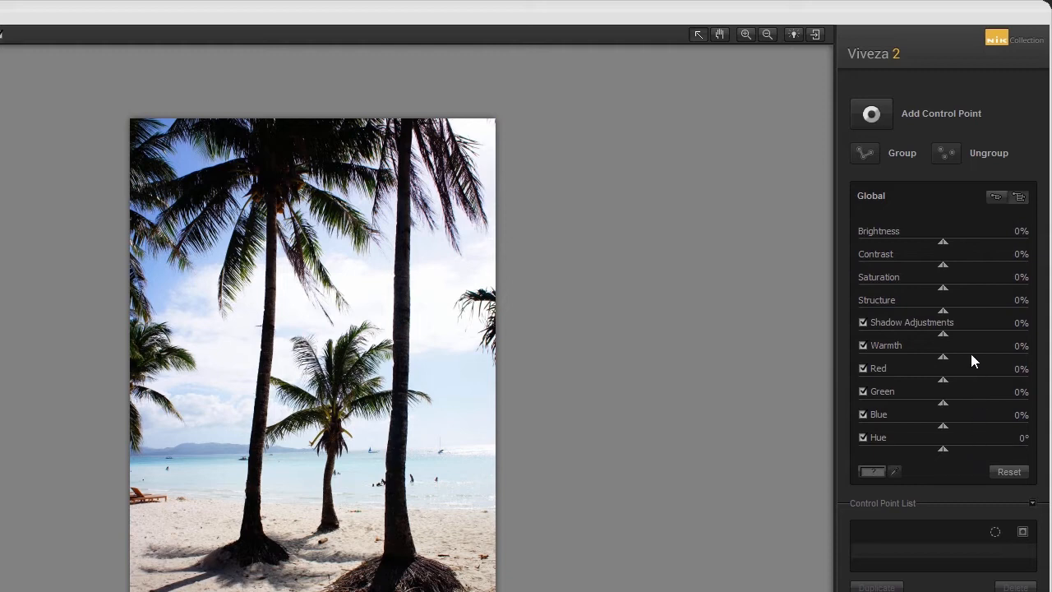
pyautogui.moveTo(981, 355)
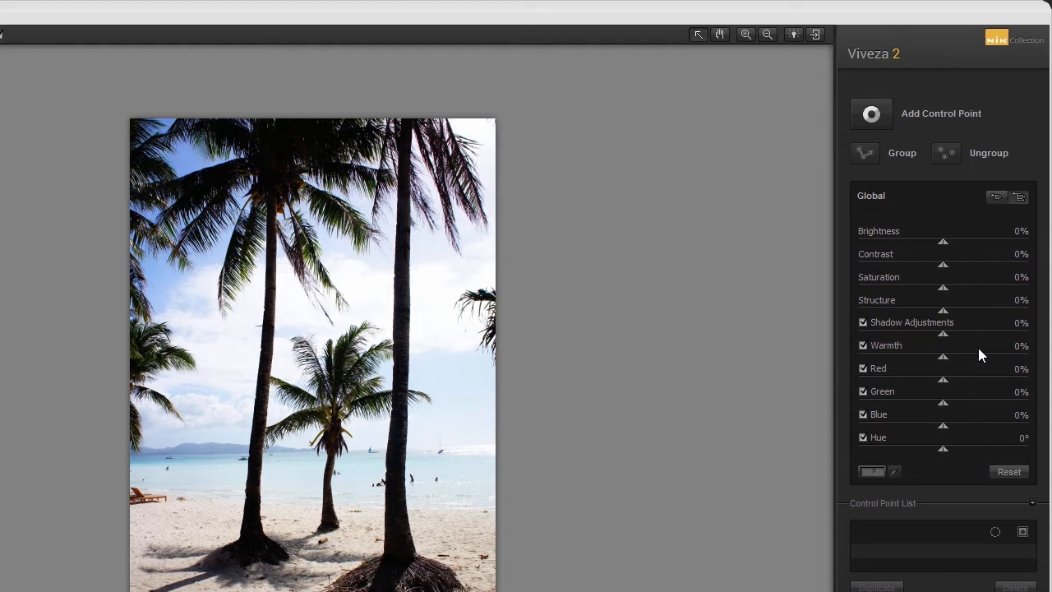
pyautogui.moveTo(945, 339)
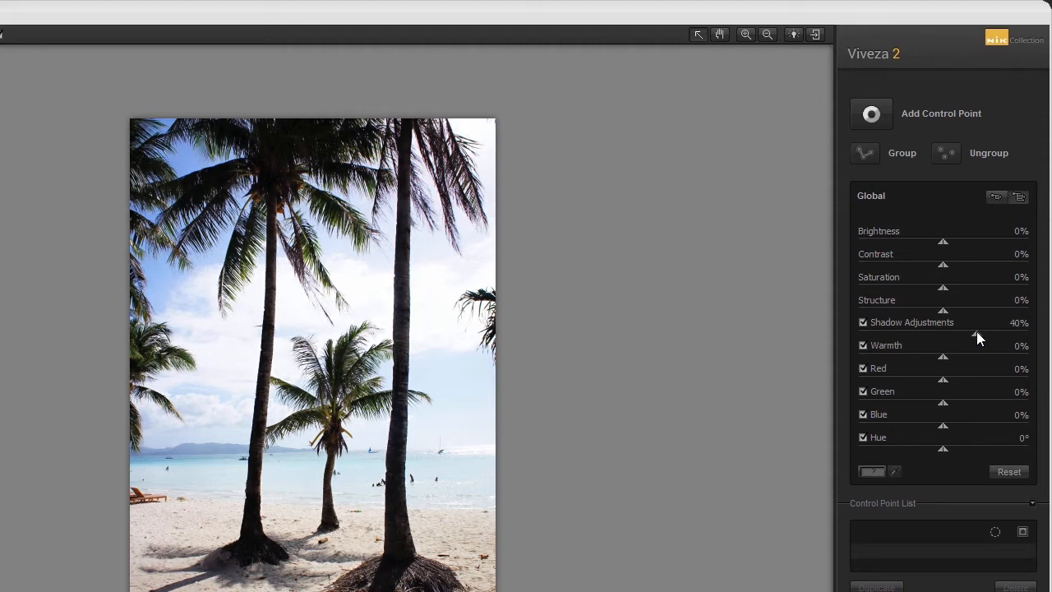
pyautogui.moveTo(986, 335); pyautogui.dragTo(944, 334)
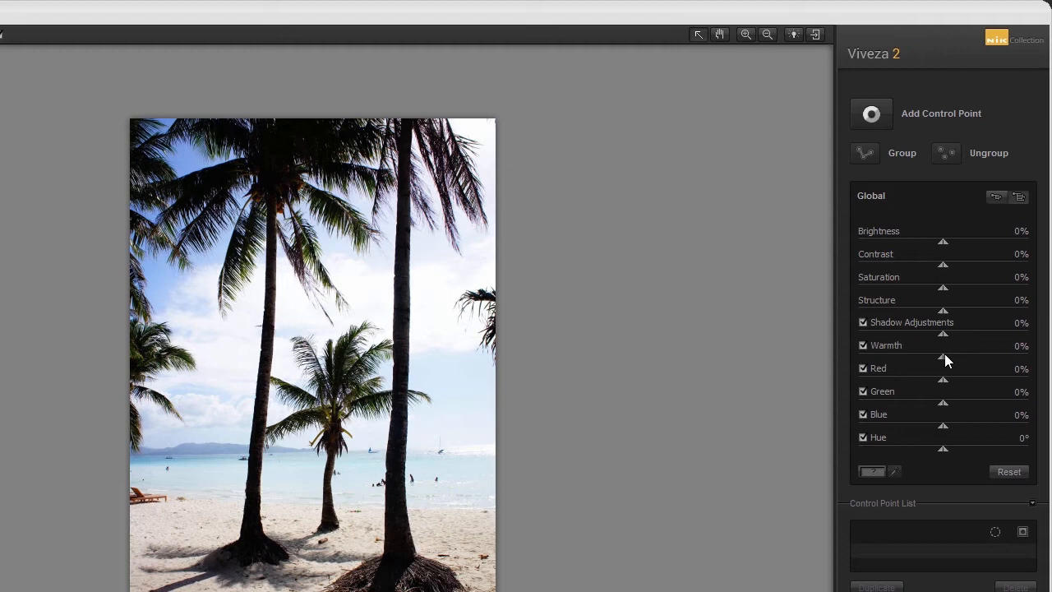
pyautogui.moveTo(943, 361)
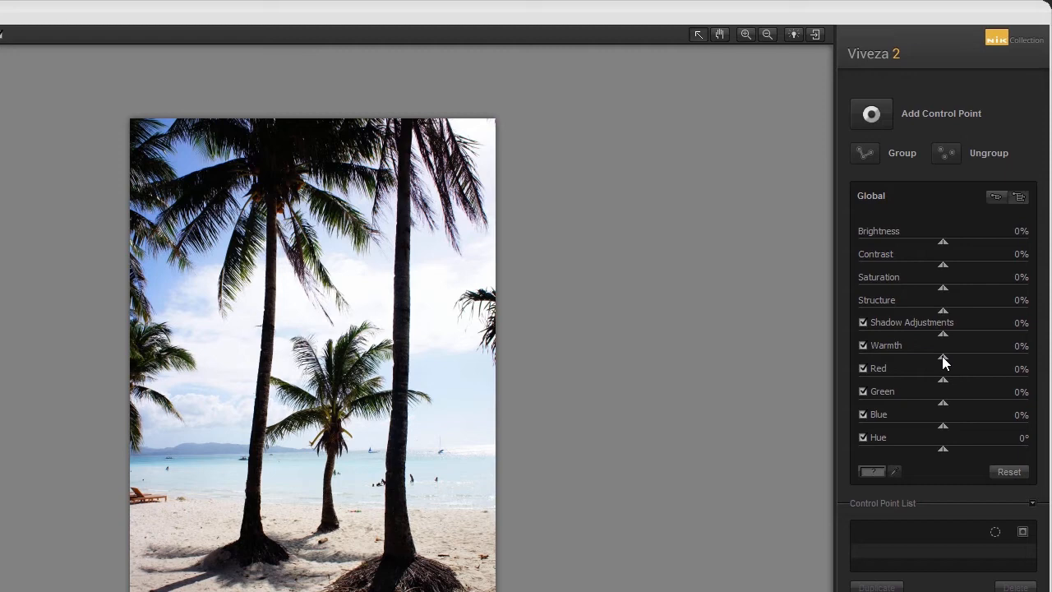
pyautogui.moveTo(943, 362)
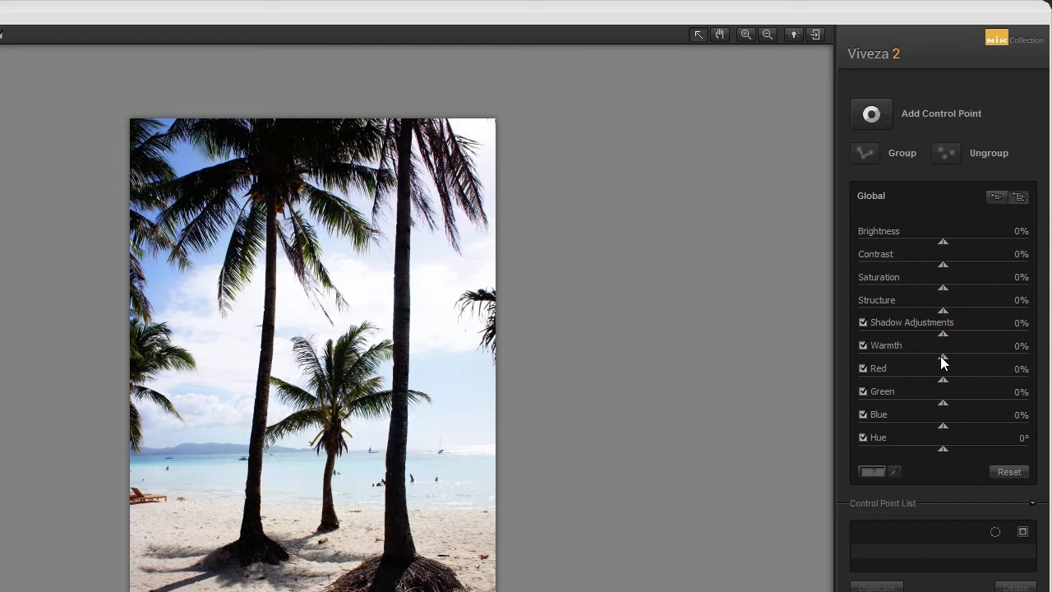
pyautogui.moveTo(943, 355); pyautogui.dragTo(919, 355)
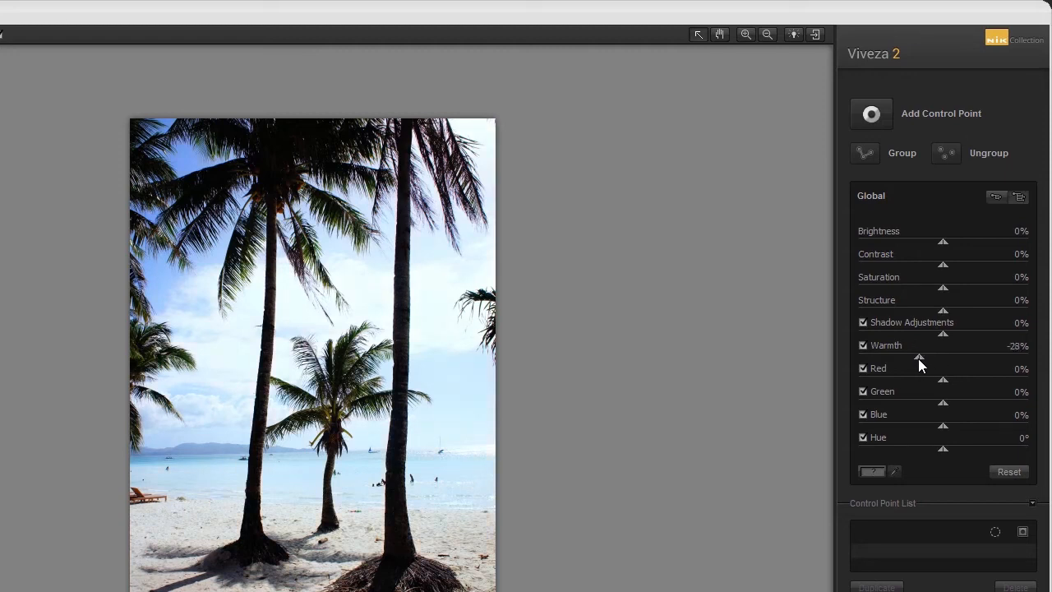
pyautogui.moveTo(939, 356); pyautogui.dragTo(943, 357)
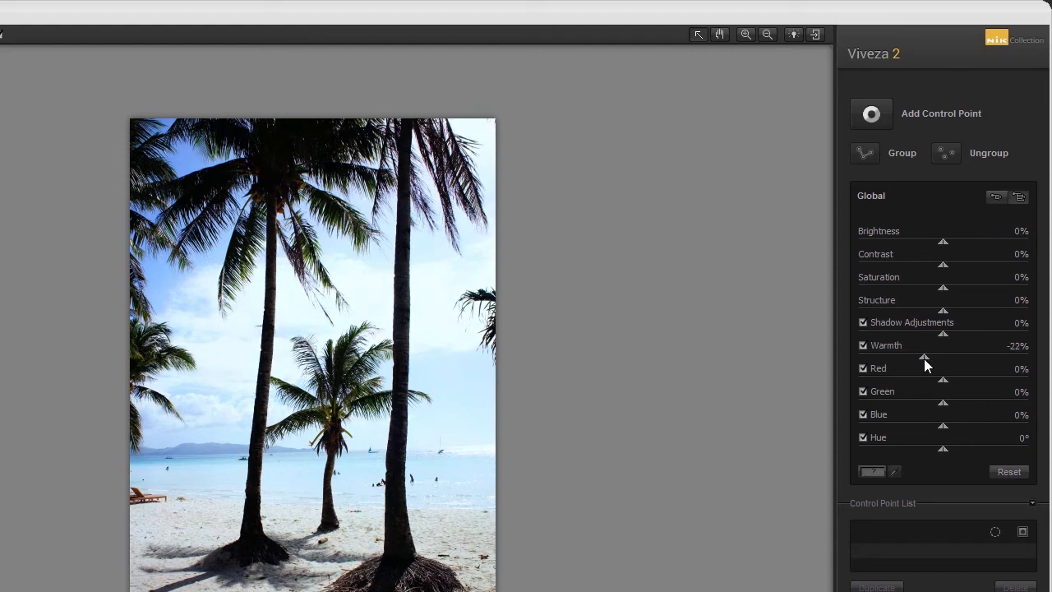
pyautogui.moveTo(924, 356); pyautogui.dragTo(949, 356)
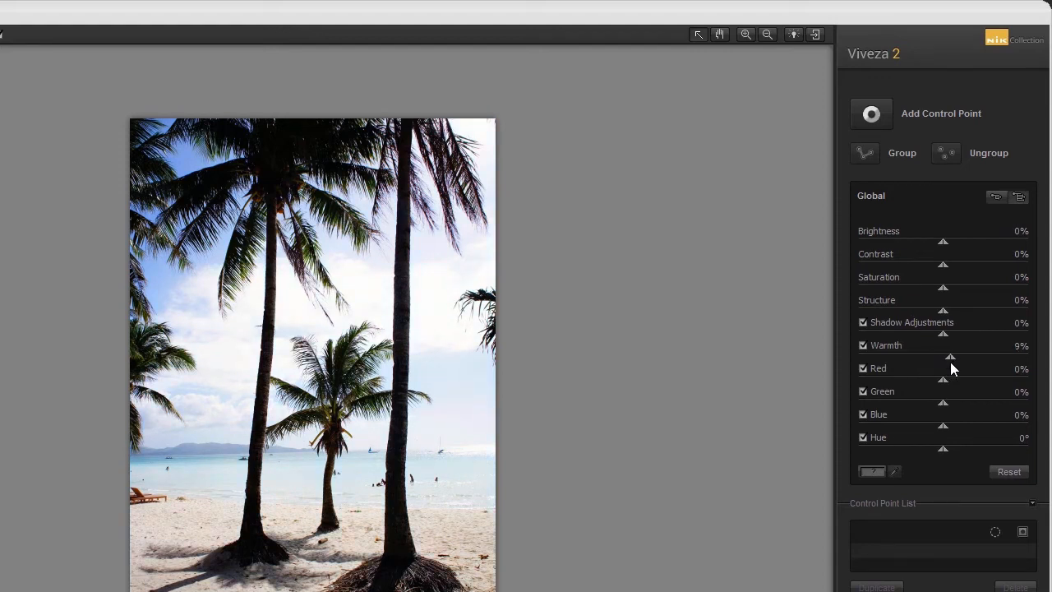
pyautogui.moveTo(949, 355); pyautogui.dragTo(942, 355)
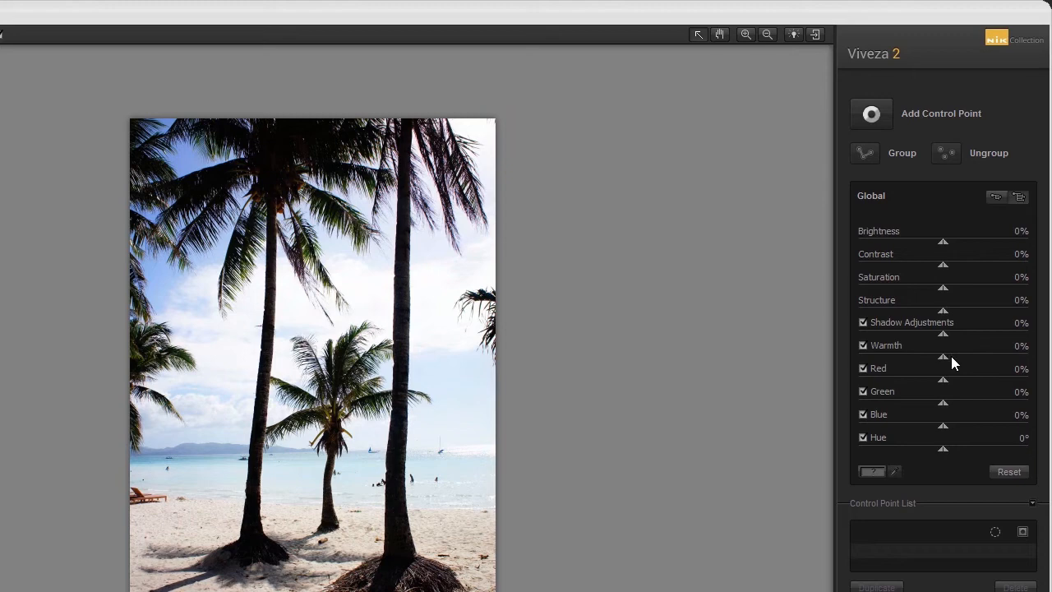
pyautogui.moveTo(943, 337)
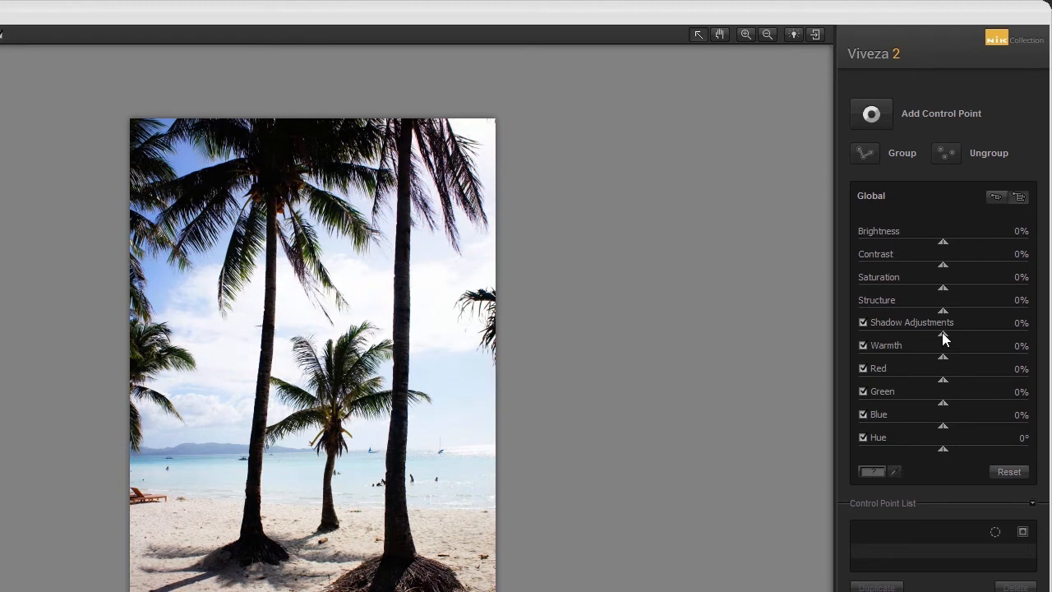
pyautogui.moveTo(942, 333); pyautogui.dragTo(972, 333)
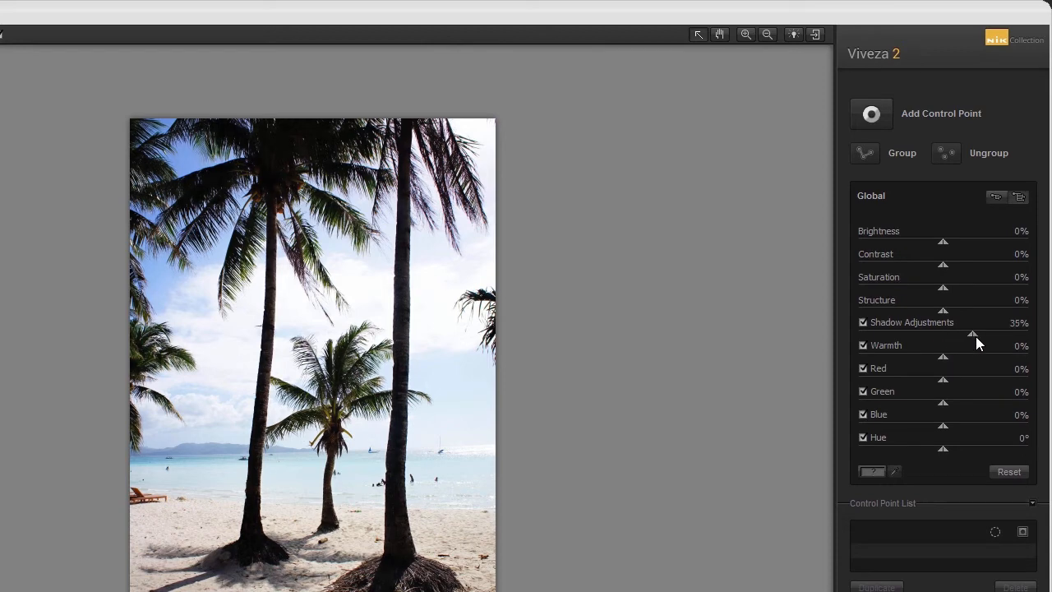
pyautogui.moveTo(971, 333); pyautogui.dragTo(1028, 333)
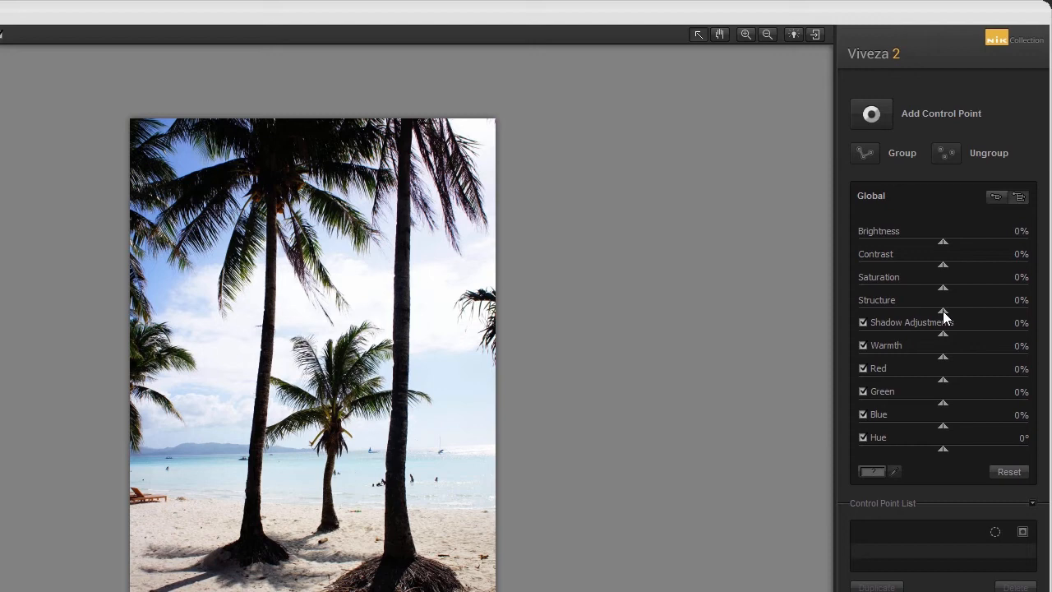
# Drag the global Structure slider up to 100%
pyautogui.moveTo(942, 311); pyautogui.dragTo(1010, 311)
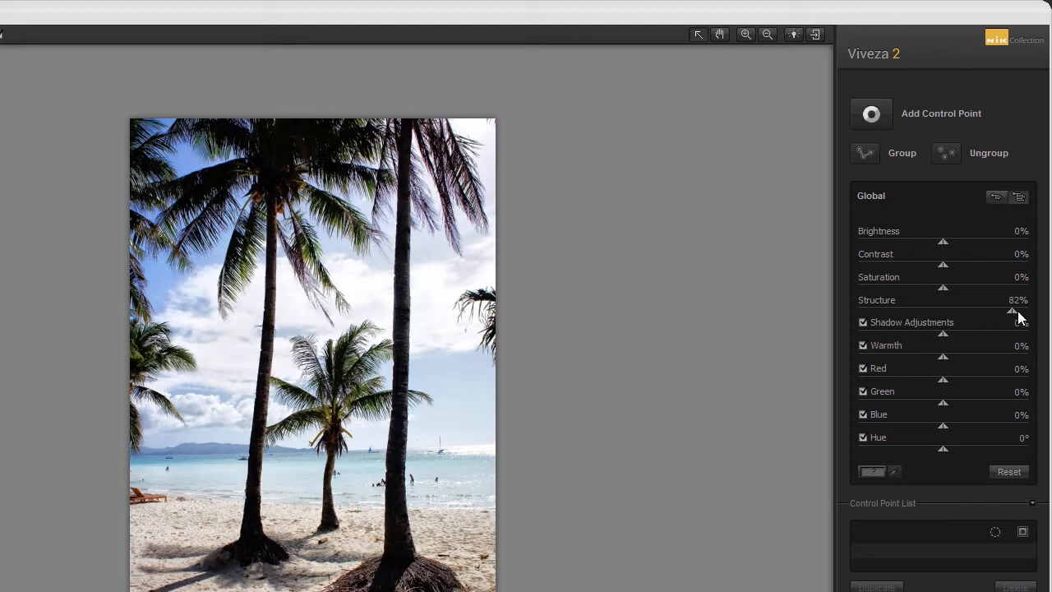
pyautogui.moveTo(1011, 311); pyautogui.dragTo(1024, 310)
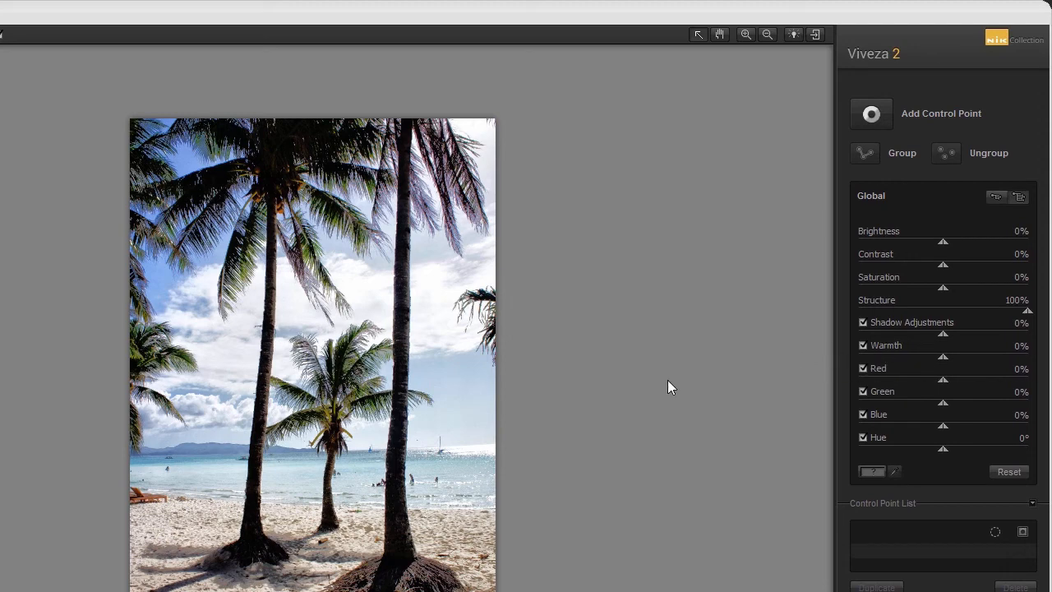
pyautogui.moveTo(444, 419)
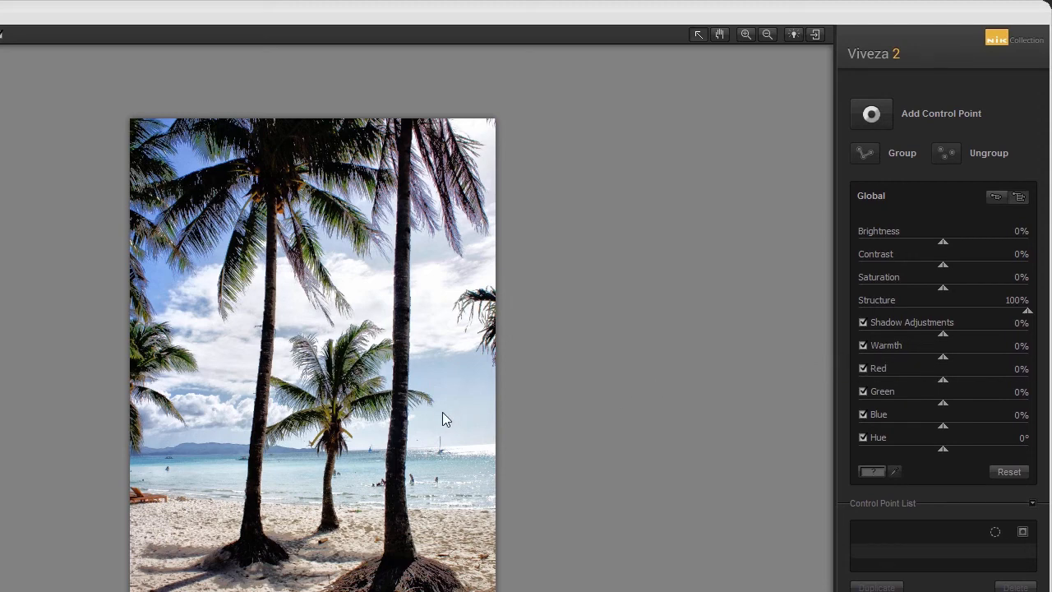
# View the photo at 100% and toggle Preview twice to compare with the original
pyautogui.click(745, 34)
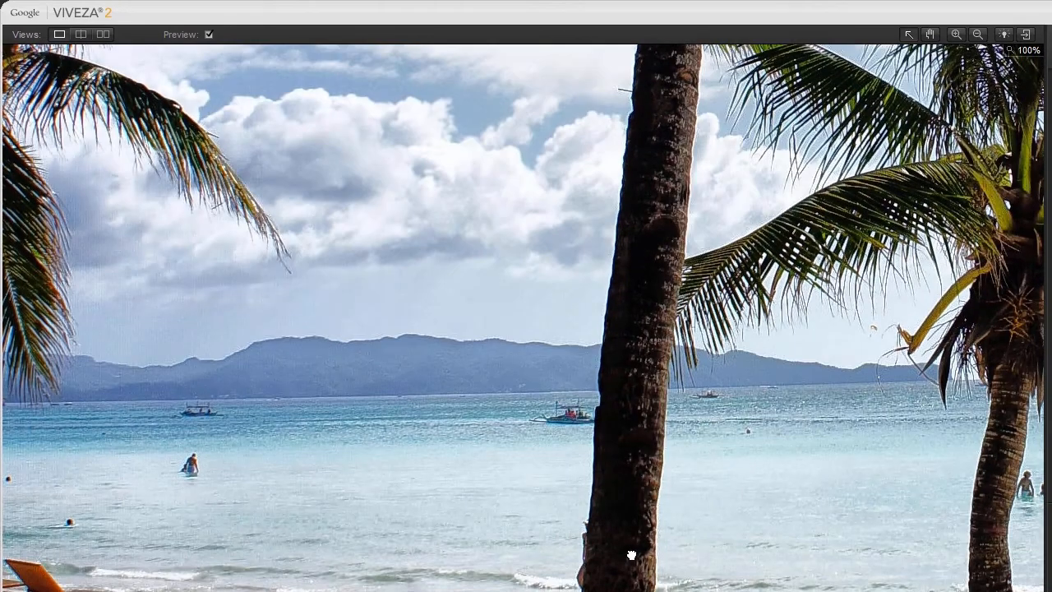
pyautogui.moveTo(553, 497)
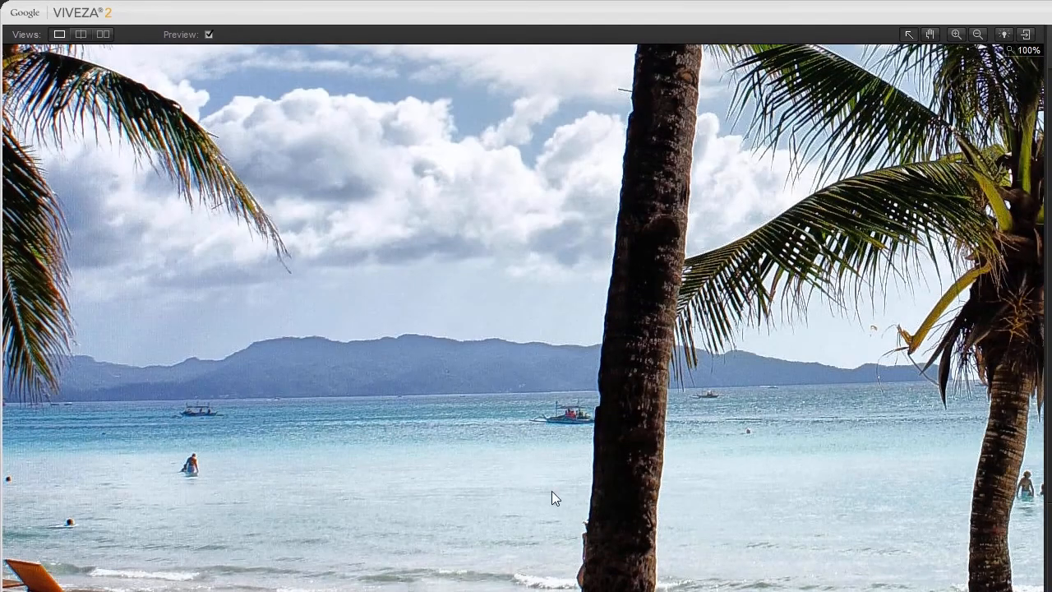
pyautogui.click(209, 34)
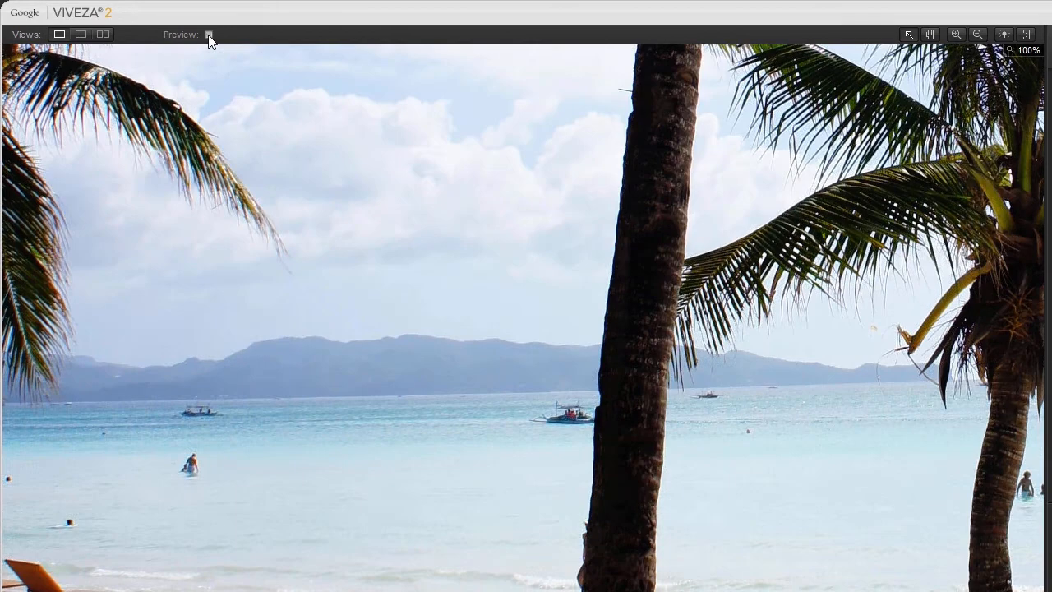
pyautogui.click(209, 34)
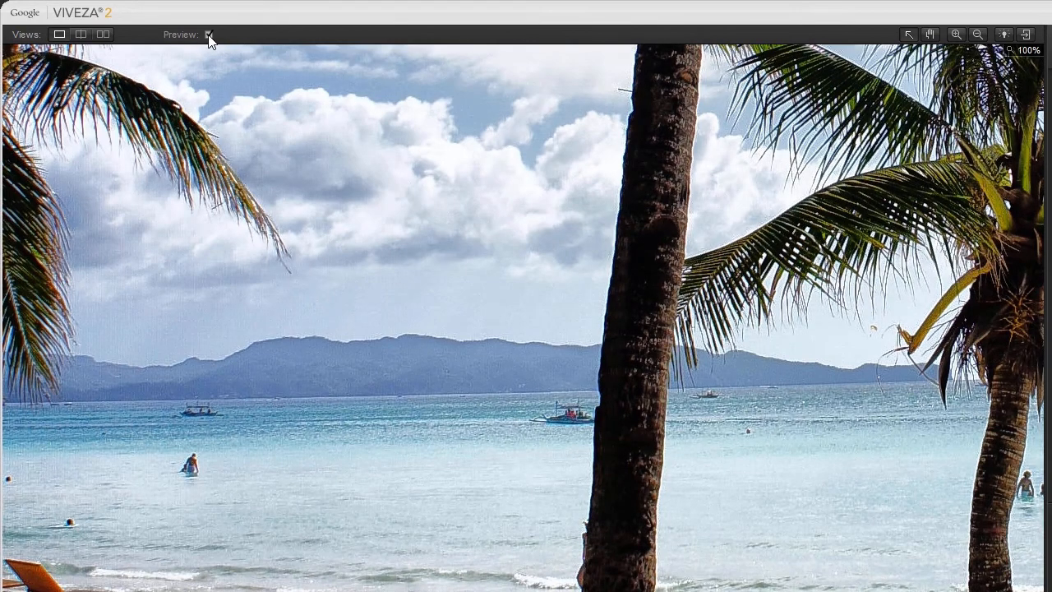
pyautogui.click(208, 35)
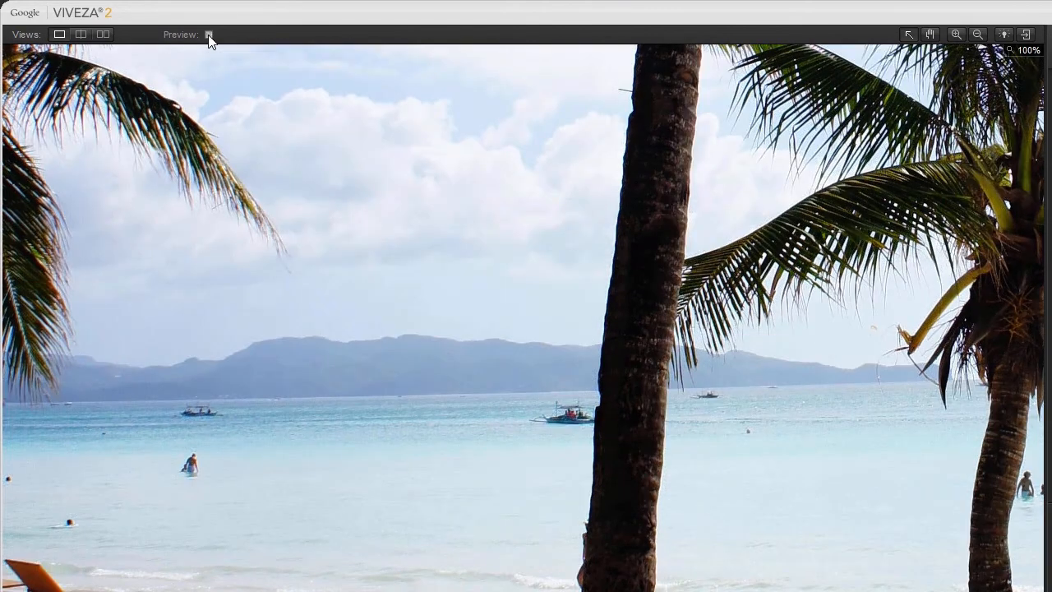
pyautogui.click(208, 34)
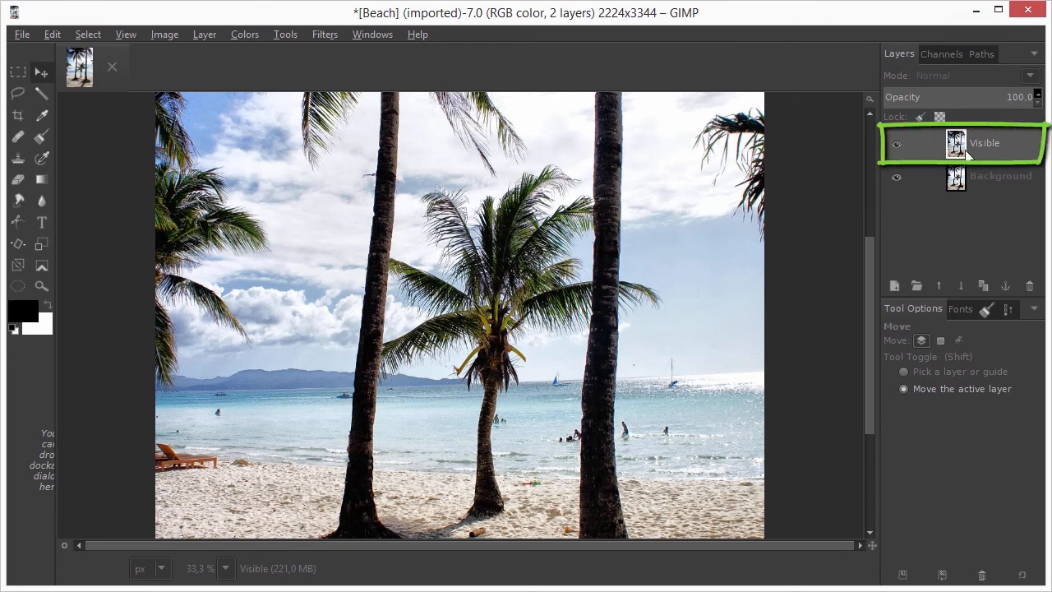
pyautogui.moveTo(1011, 150)
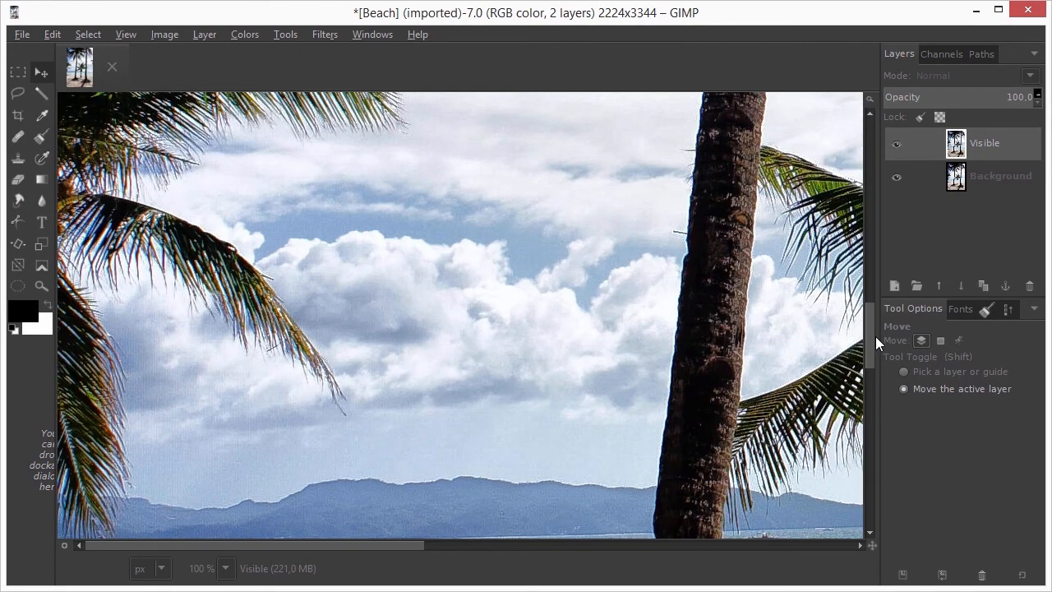
# Scroll down to the sand and shift the Visible layer sideways to reveal the Background
pyautogui.scroll(-3)
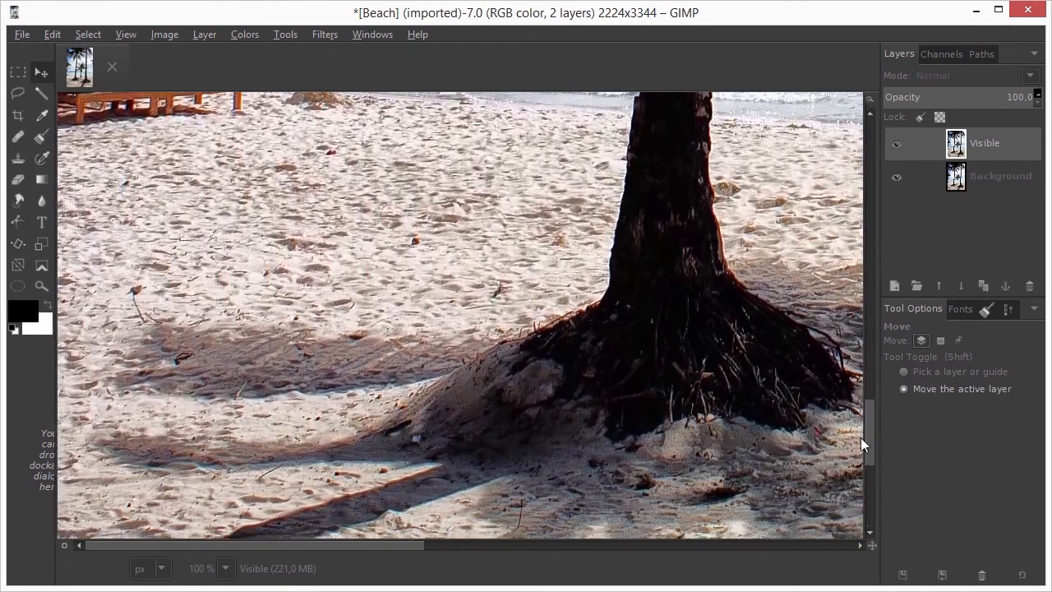
pyautogui.scroll(-3)
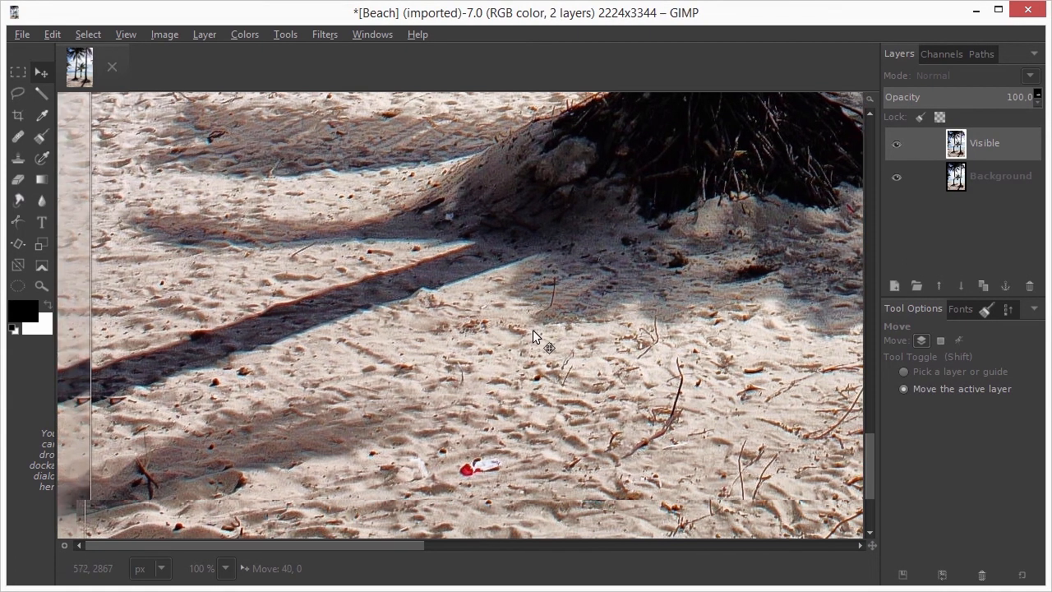
pyautogui.moveTo(534, 337); pyautogui.dragTo(639, 344)
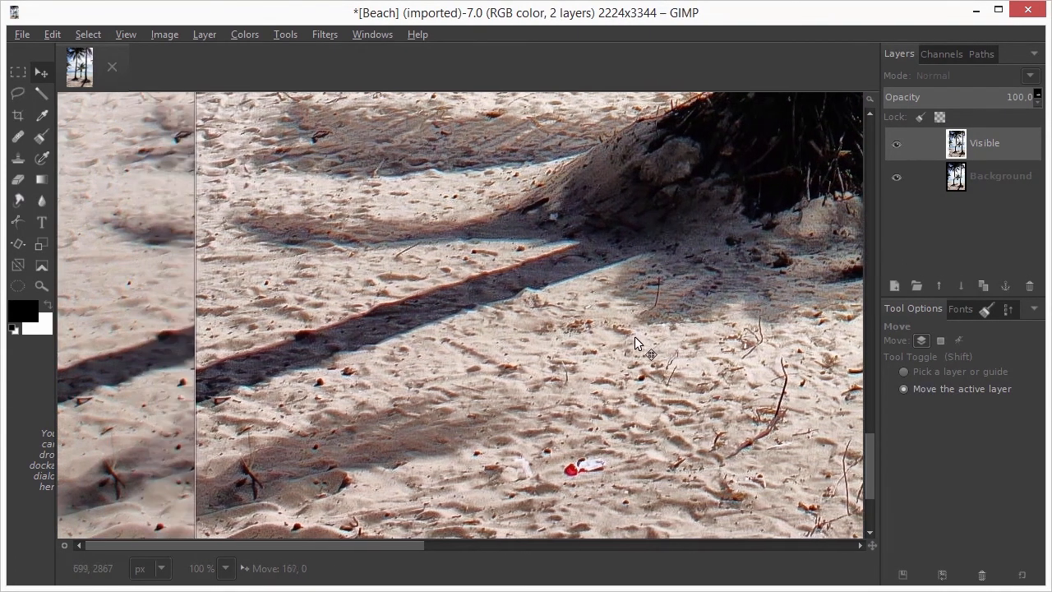